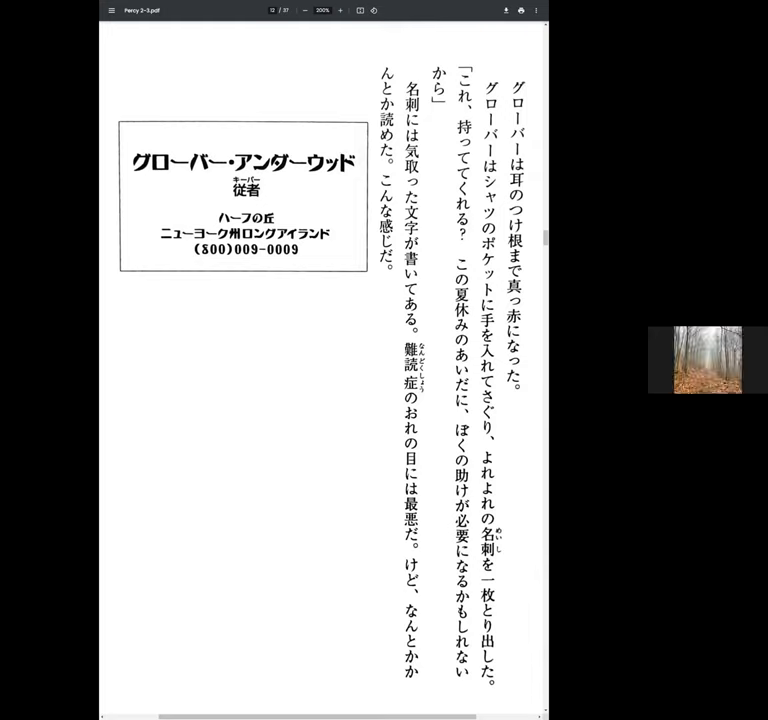
Step: Scroll down to the bottom of page 13, showing the chapter footer and the top of page 14
left_click_drag(520, 70, 520, 410)
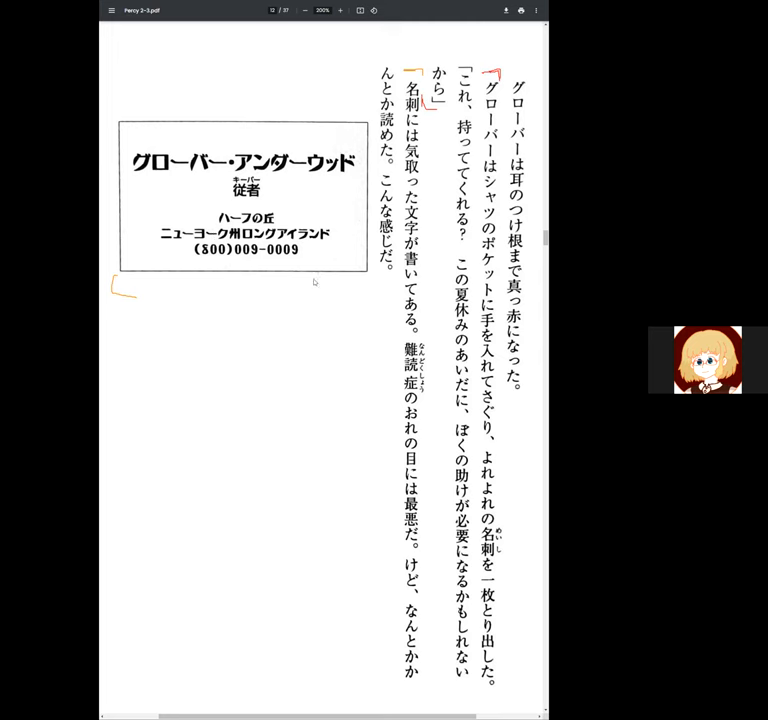
scroll("down", 3)
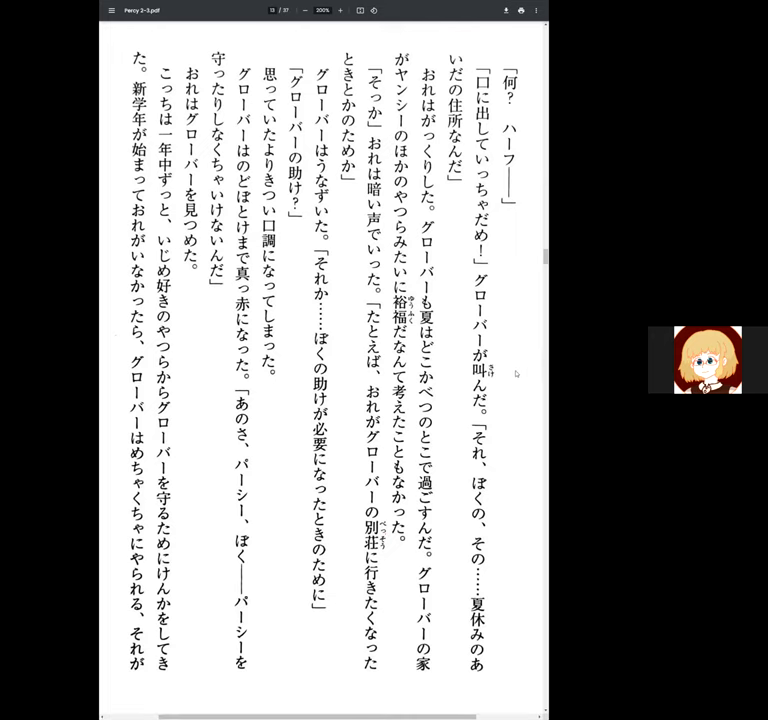
Step: Scroll back and forth around the page 13–14 boundary, settling on page 14's marked last lines
scroll("down", 3)
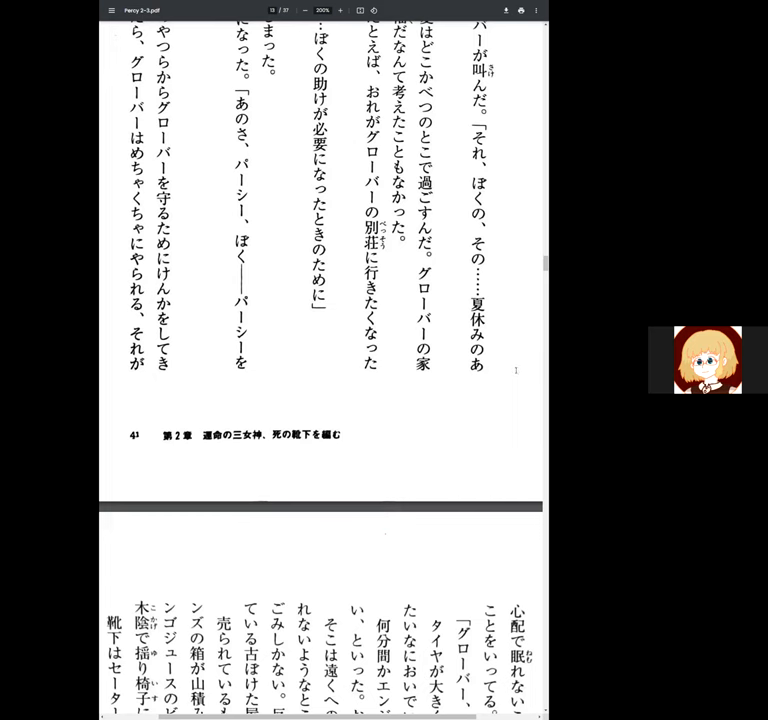
scroll("down", 3)
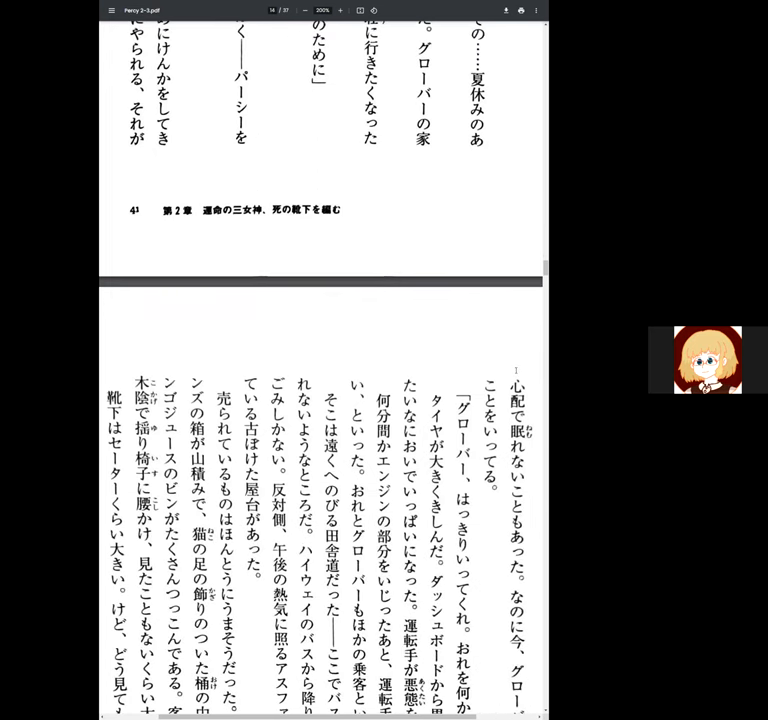
scroll("down", 3)
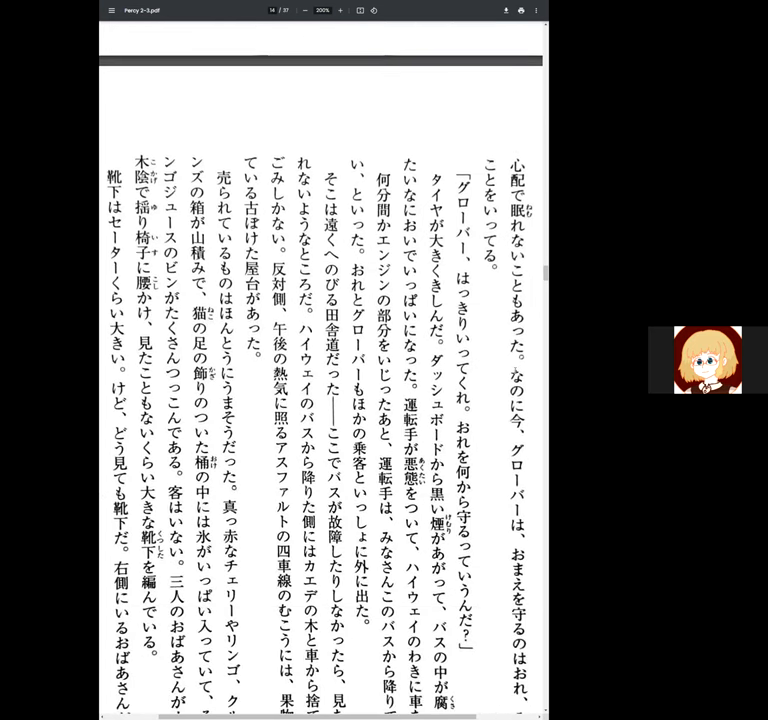
scroll("up", 3)
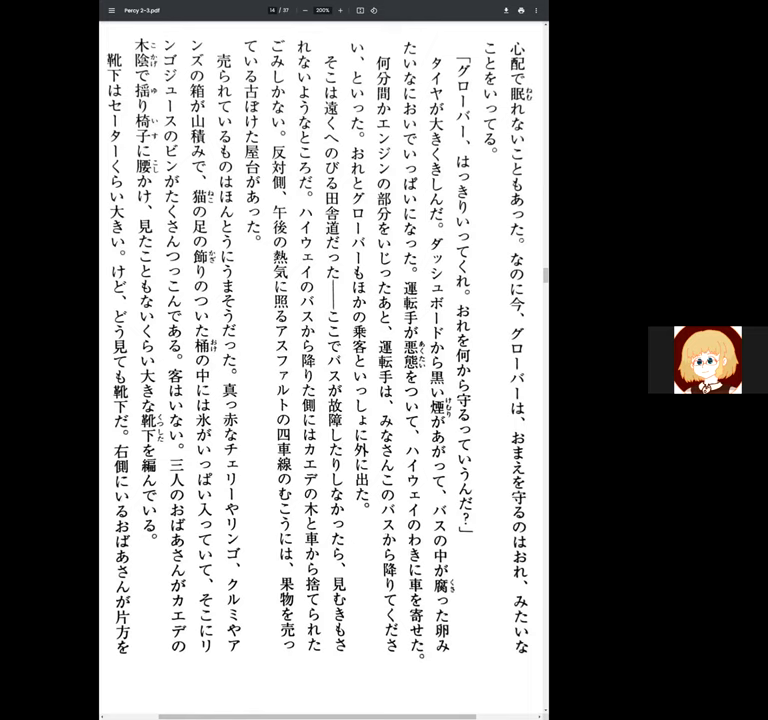
scroll("down", 3)
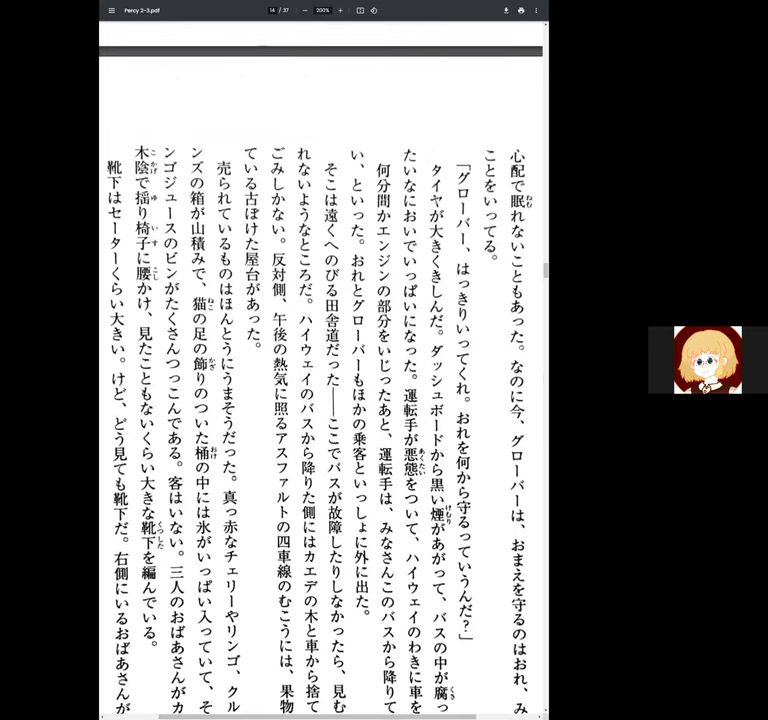
scroll("up", 3)
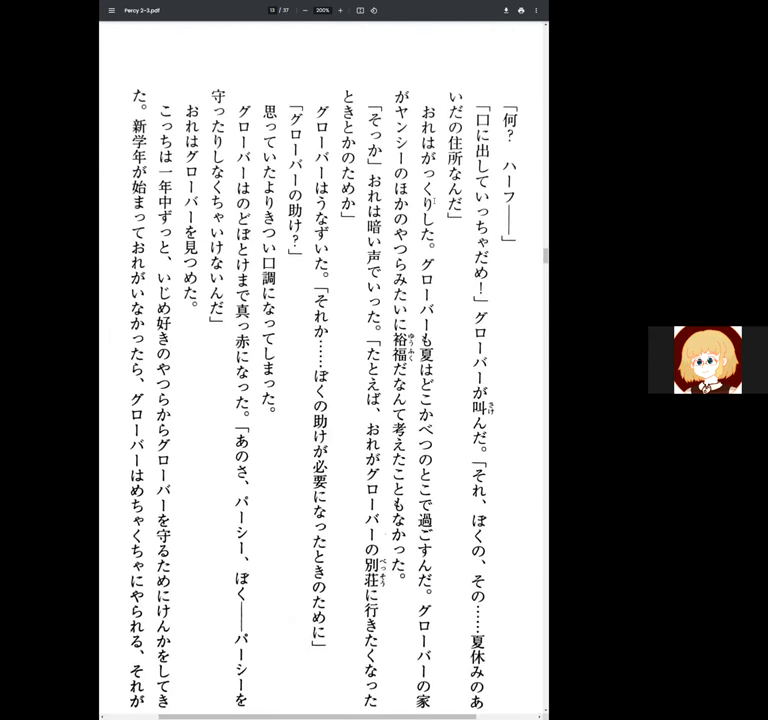
scroll("down", 3)
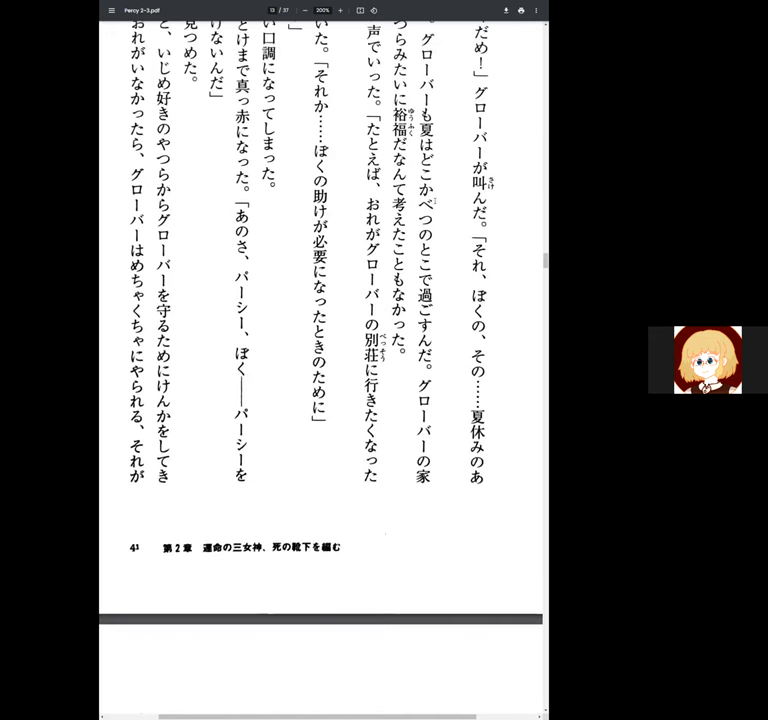
scroll("down", 3)
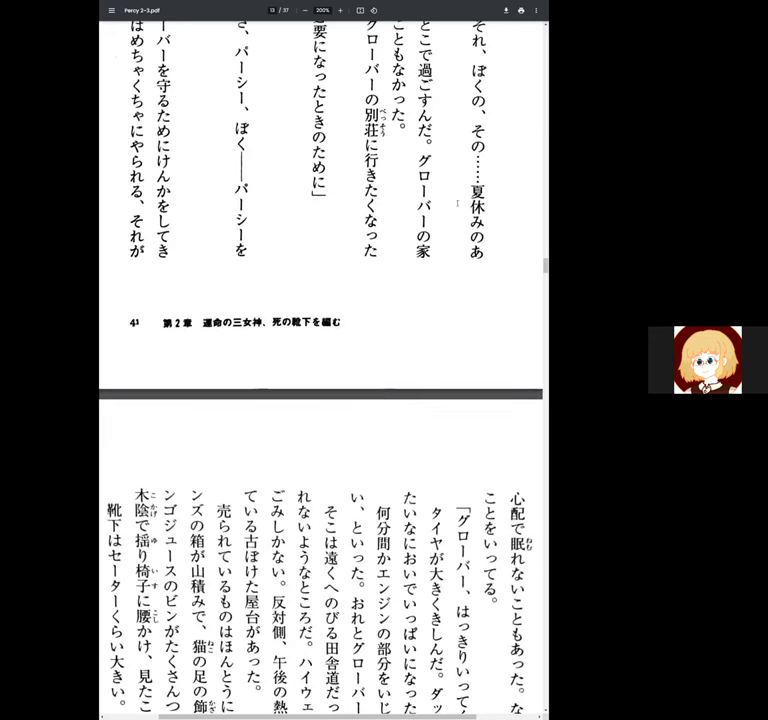
scroll("down", 3)
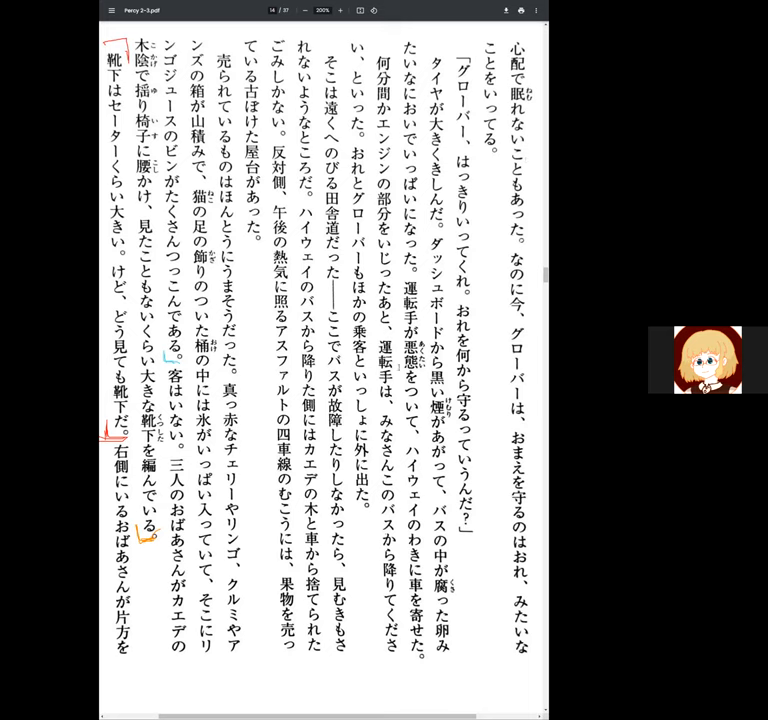
scroll("down", 3)
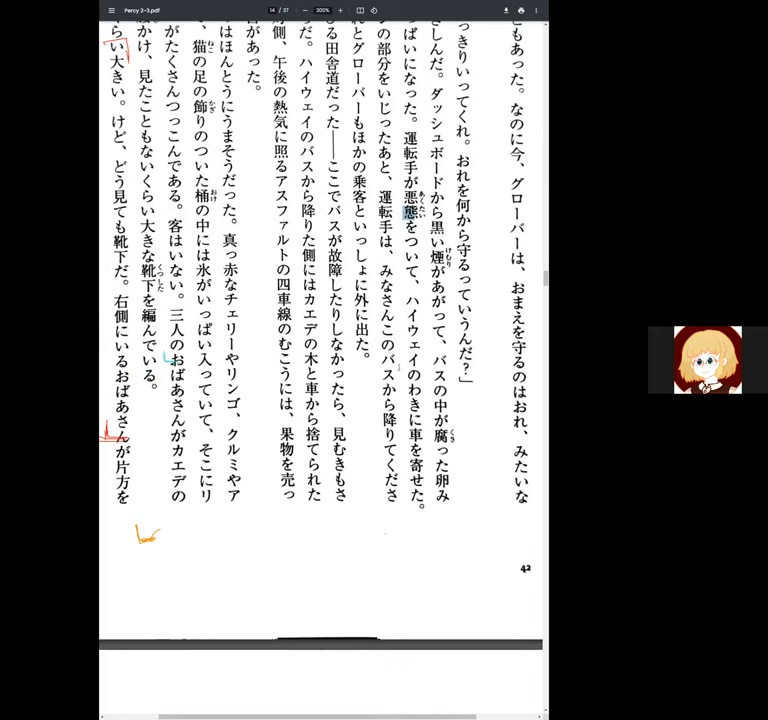
Step: Scroll down past page 14's end until page 15's Grover and Percy dialogue appears
scroll("down", 3)
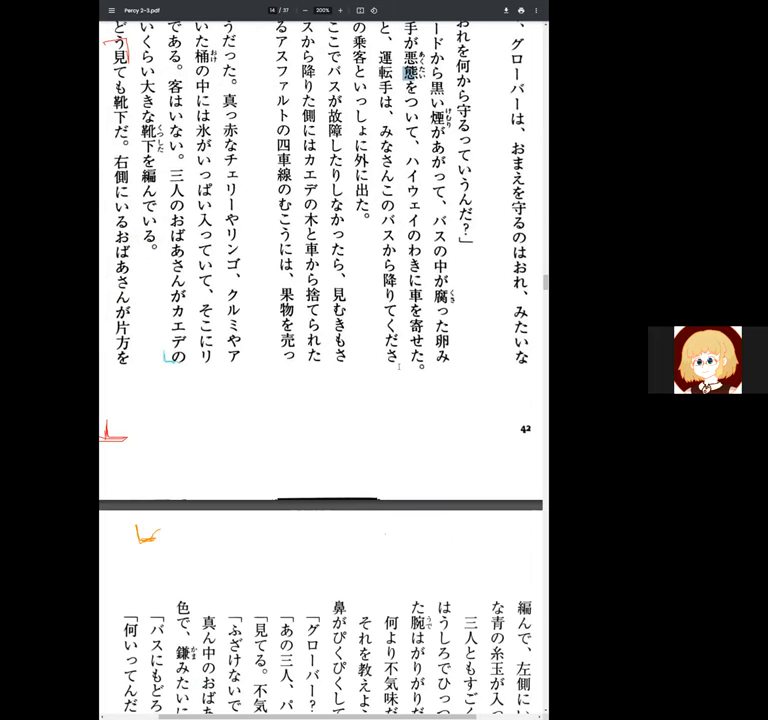
scroll("down", 3)
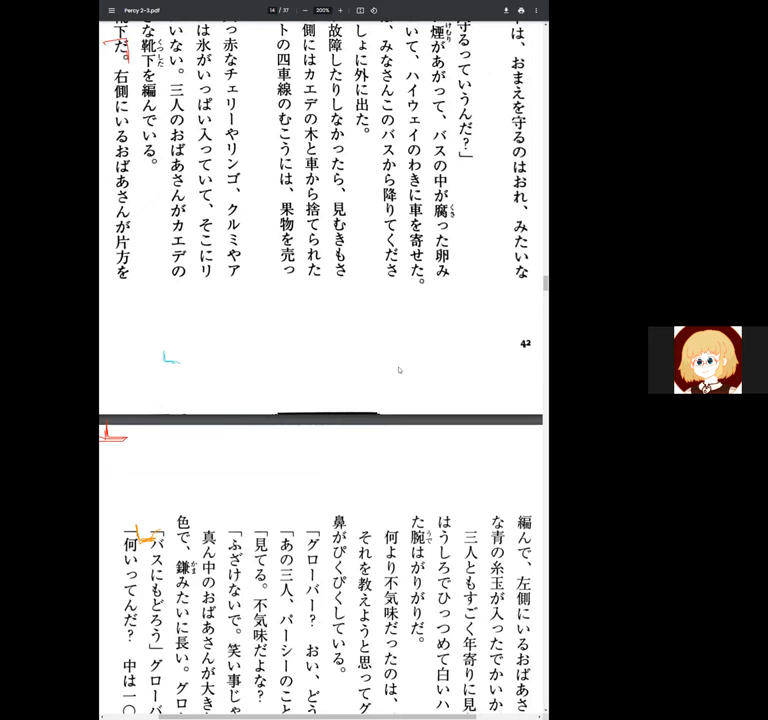
scroll("down", 3)
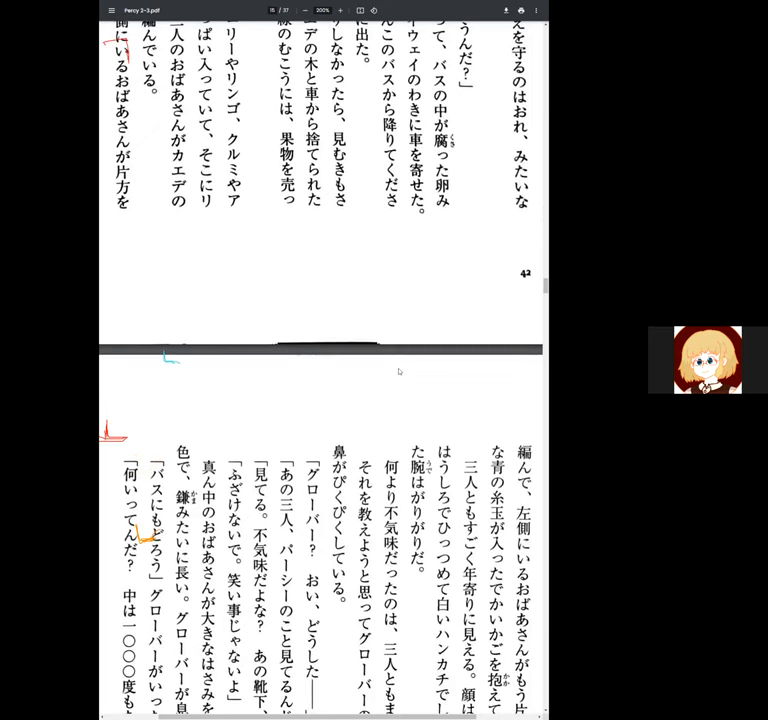